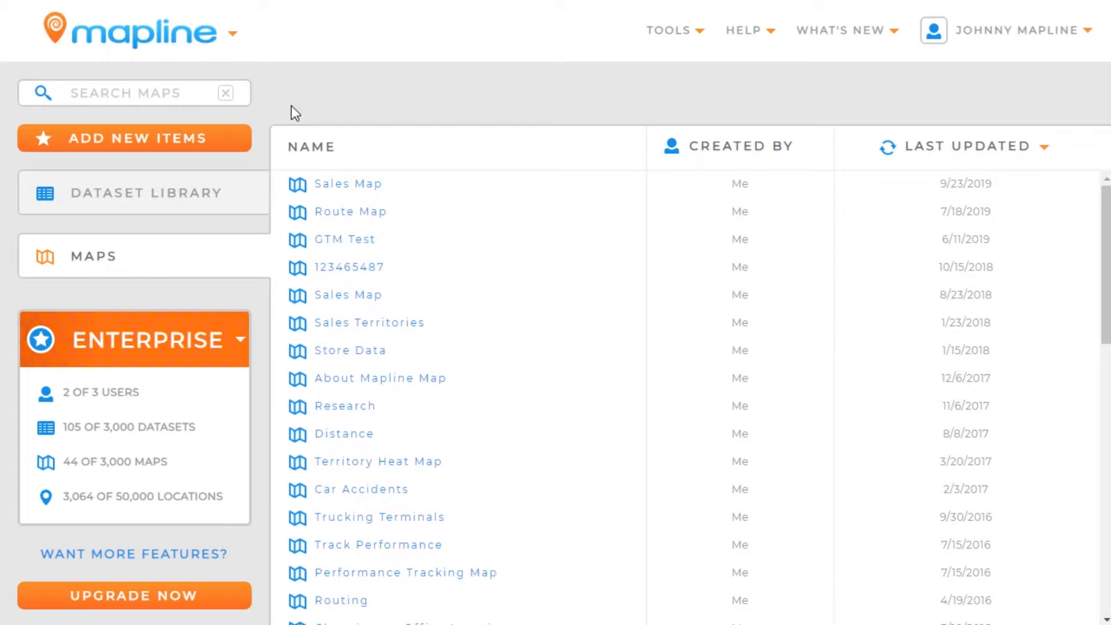
pyautogui.moveTo(323, 102)
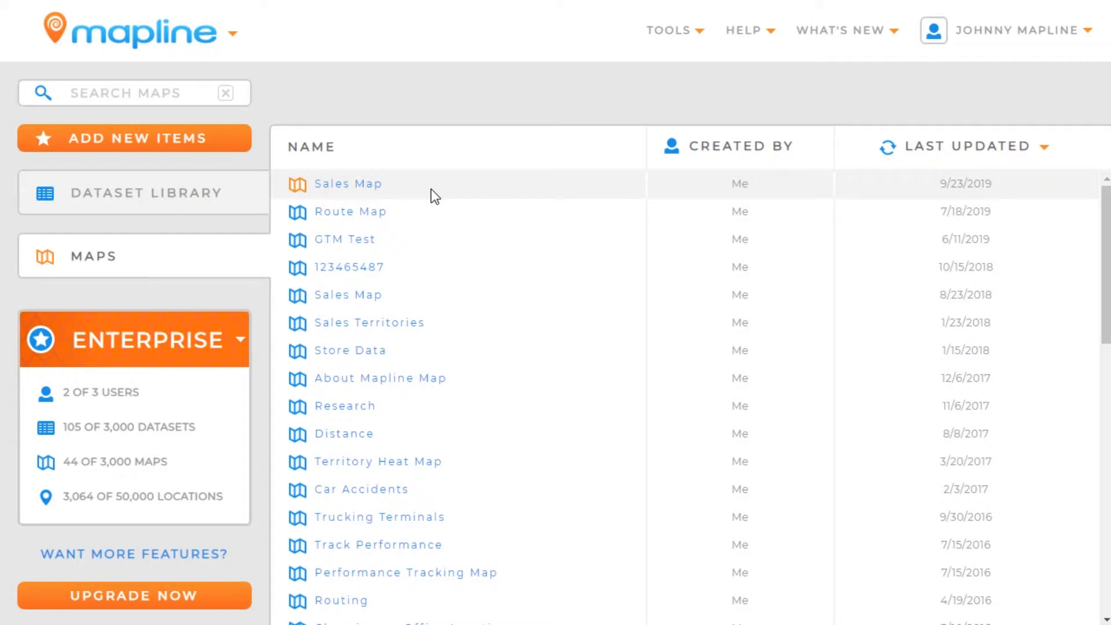
# Step: Select the Sales Map last updated 9/23/2019 in the maps list
pyautogui.click(347, 183)
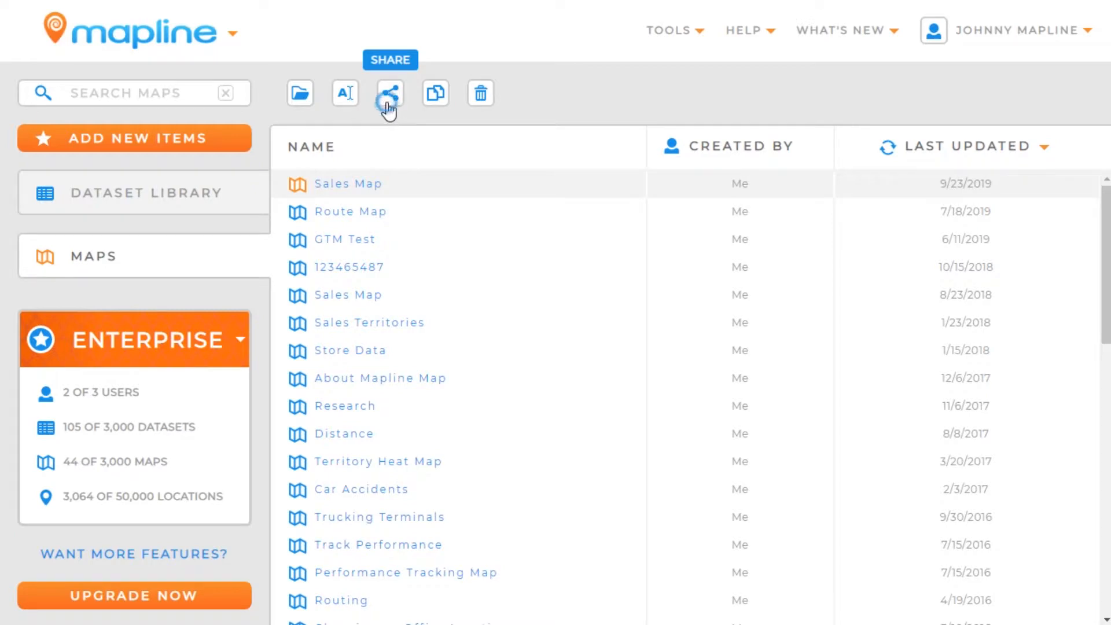
pyautogui.click(389, 93)
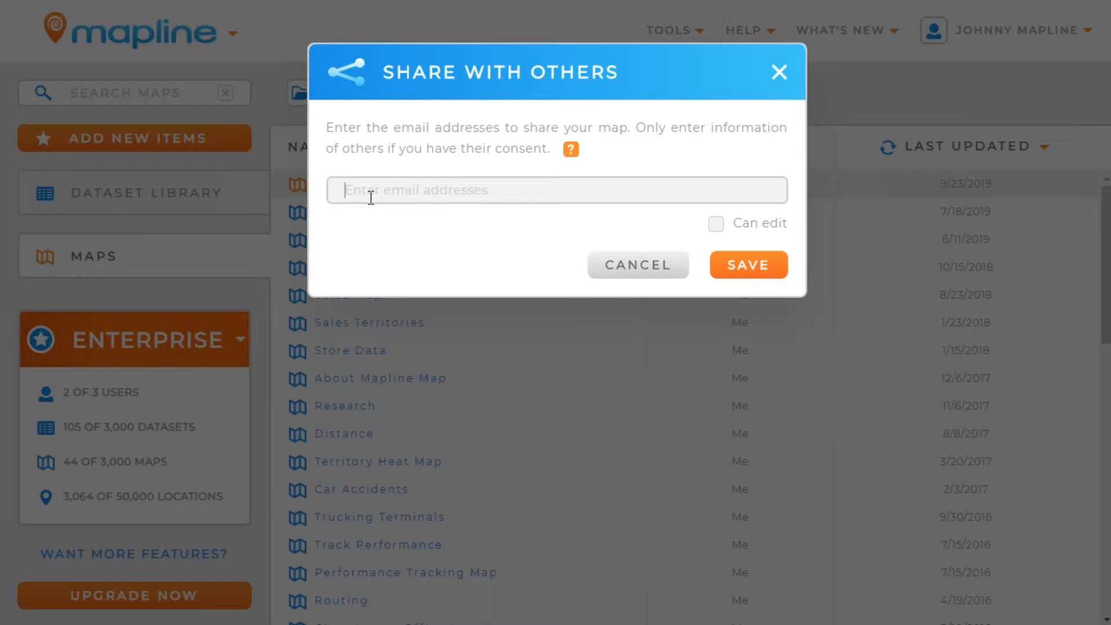
pyautogui.moveTo(472, 213)
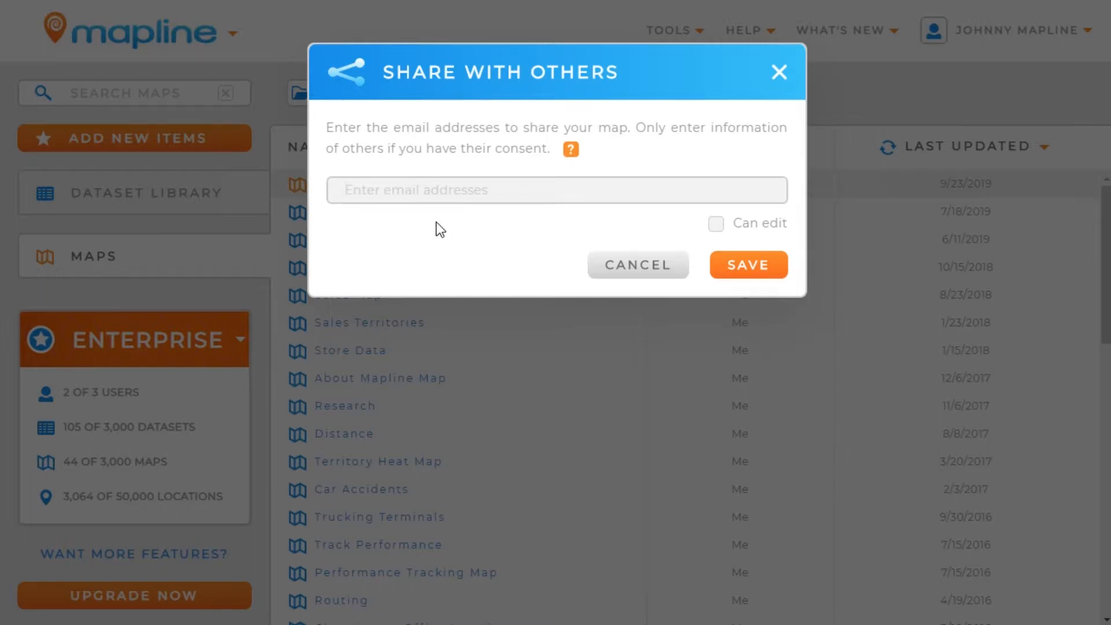
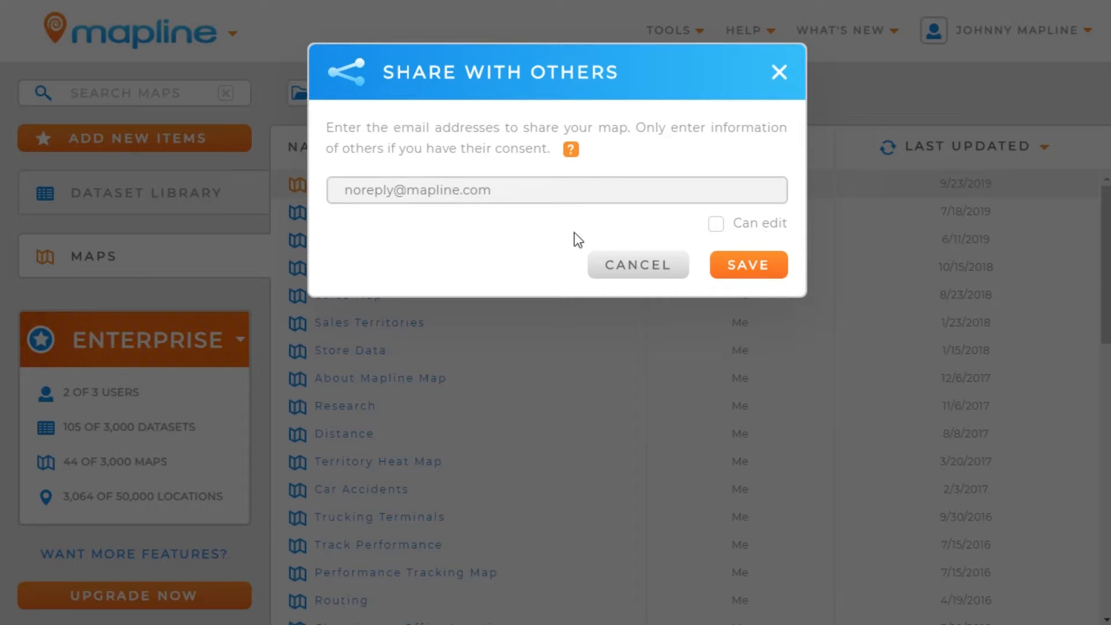
pyautogui.moveTo(673, 224)
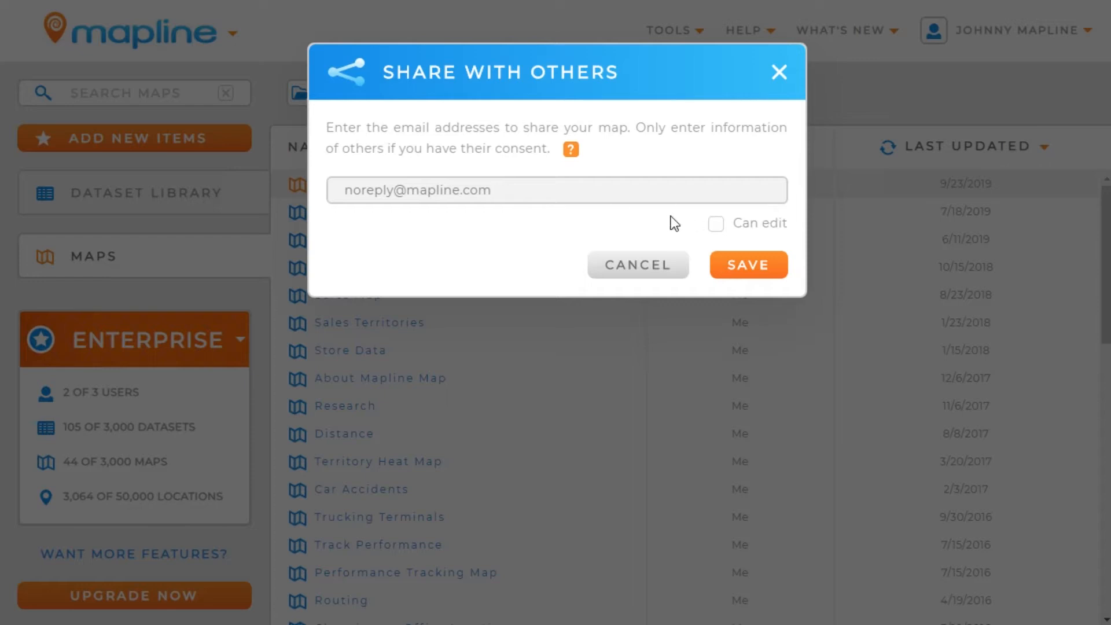
# Step: Save the share and answer the Northern view prompt so the map shows 'Shared with 1 person'
pyautogui.click(748, 264)
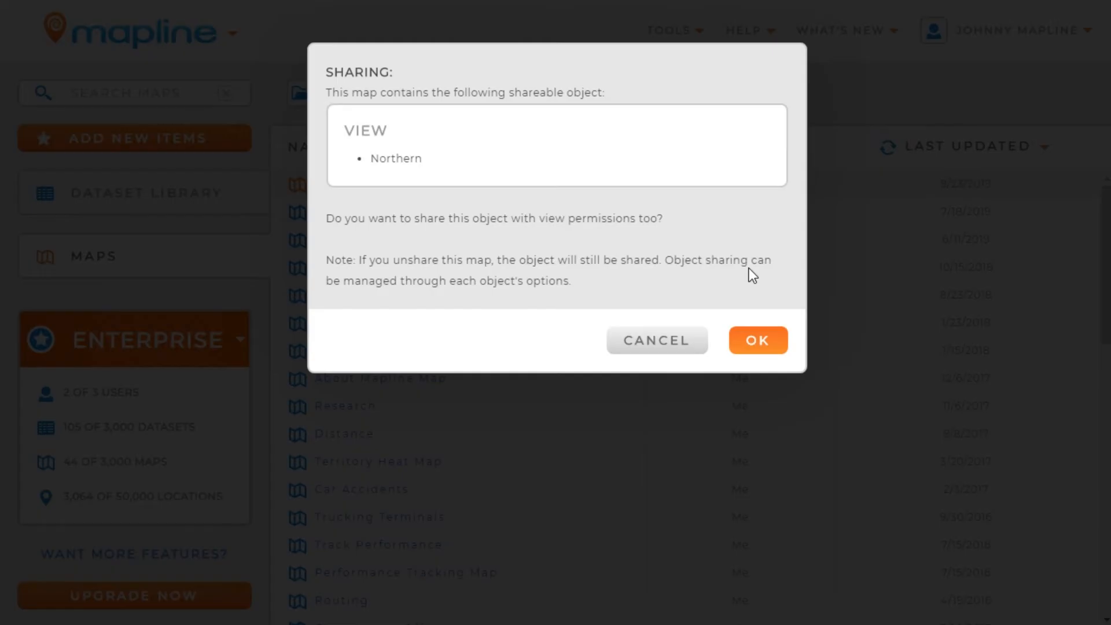
pyautogui.moveTo(688, 241)
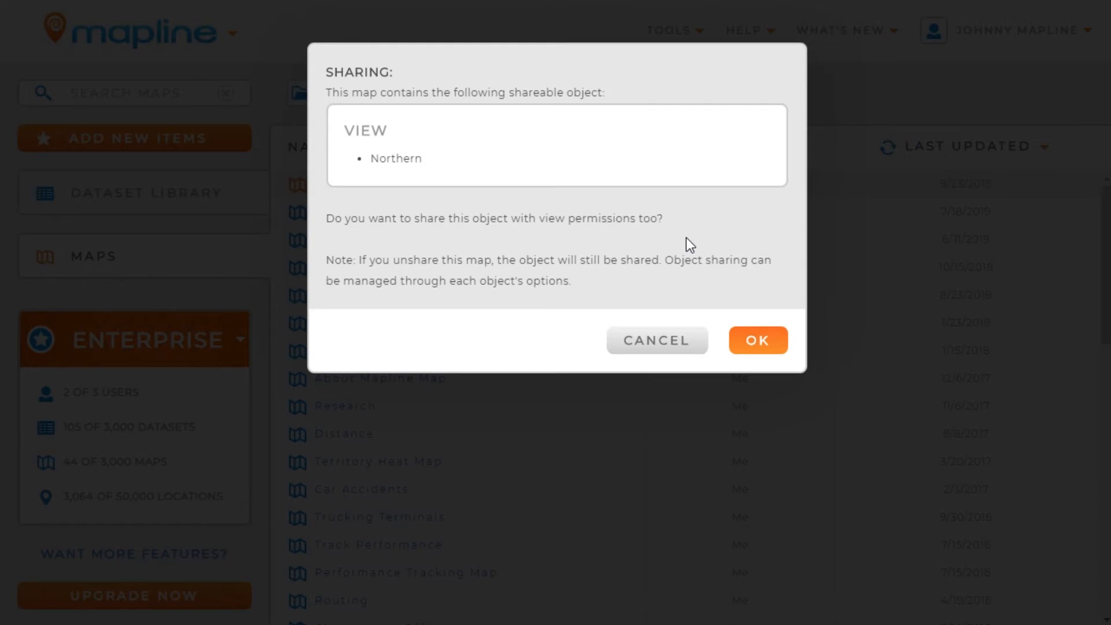
pyautogui.moveTo(676, 260)
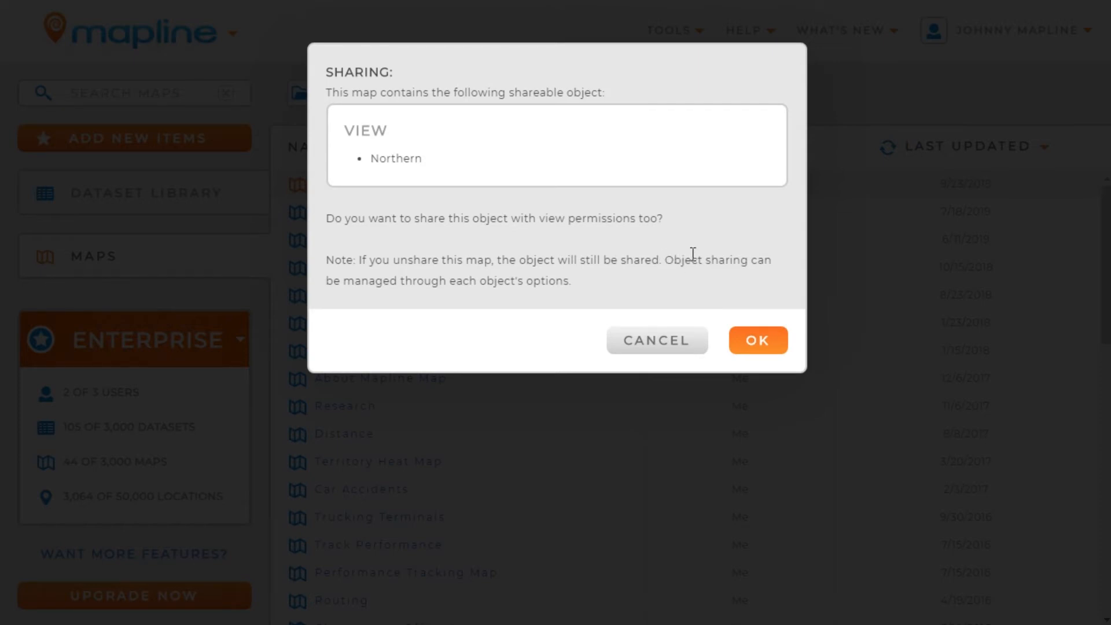
pyautogui.moveTo(607, 244)
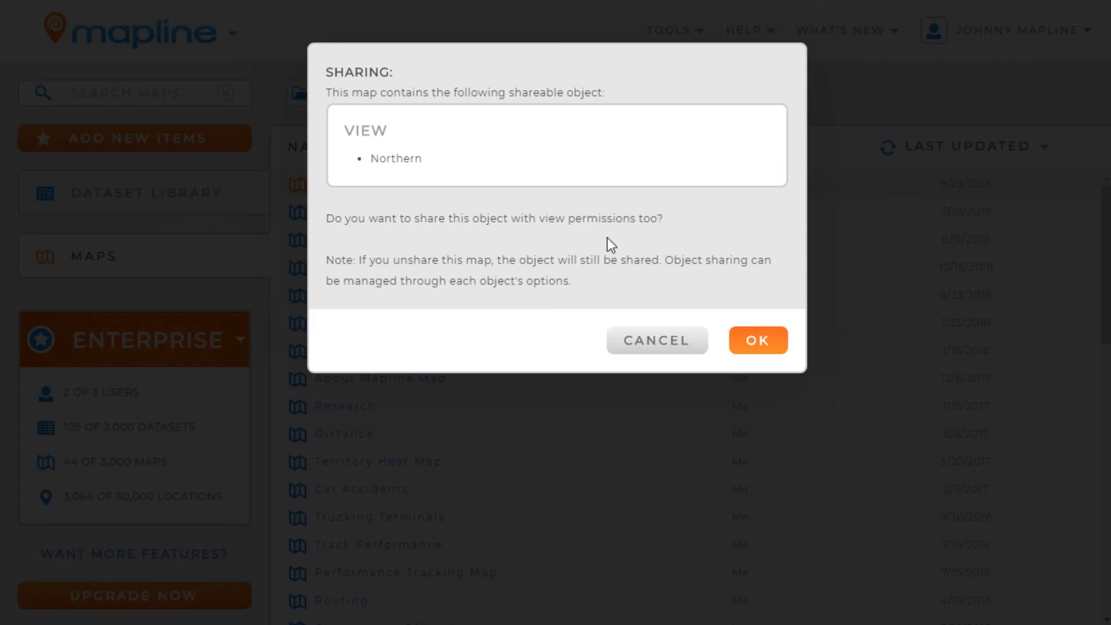
pyautogui.moveTo(433, 151)
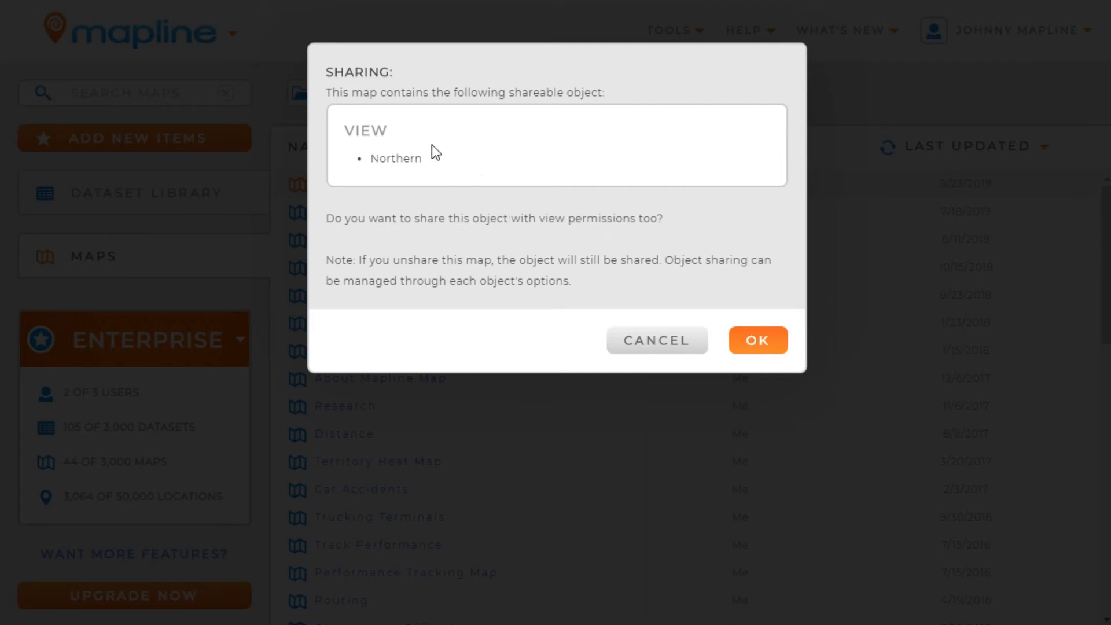
pyautogui.moveTo(452, 209)
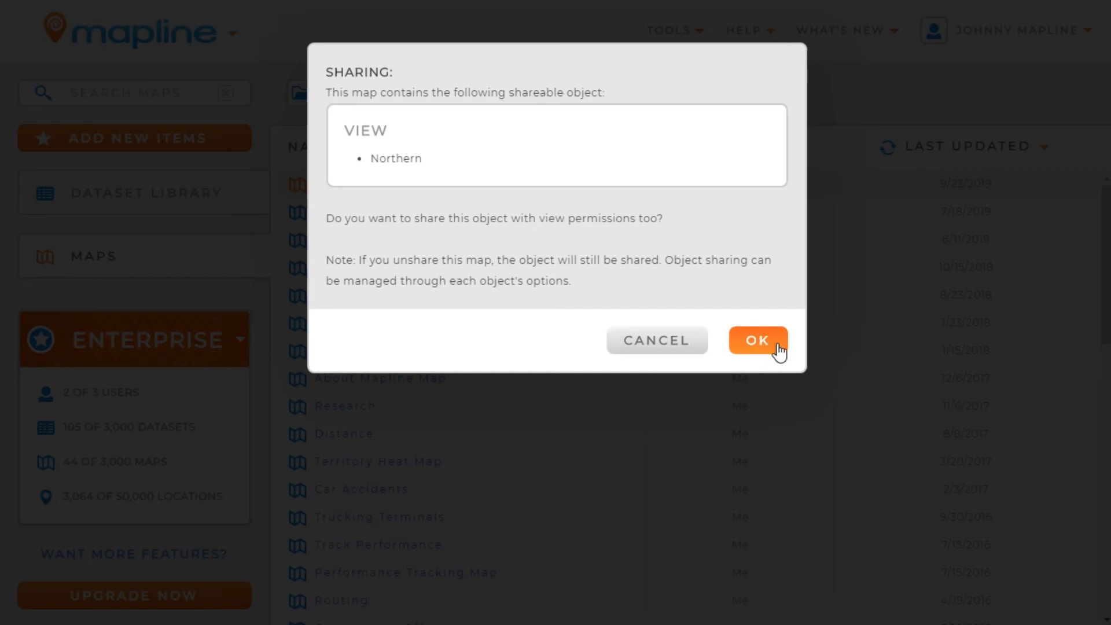
pyautogui.moveTo(679, 353)
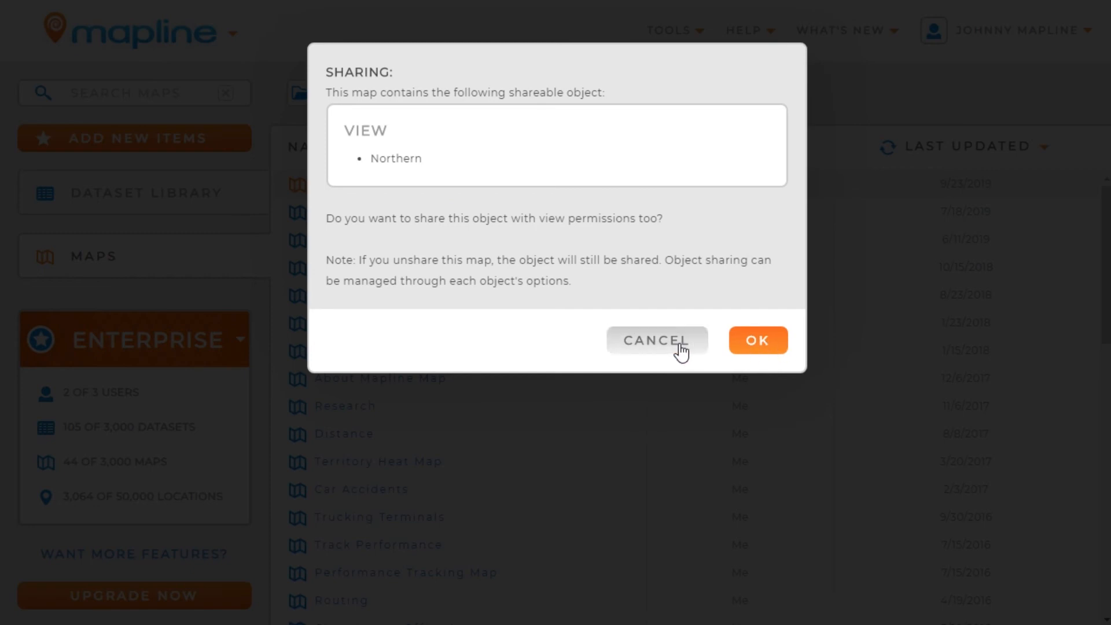
pyautogui.click(758, 340)
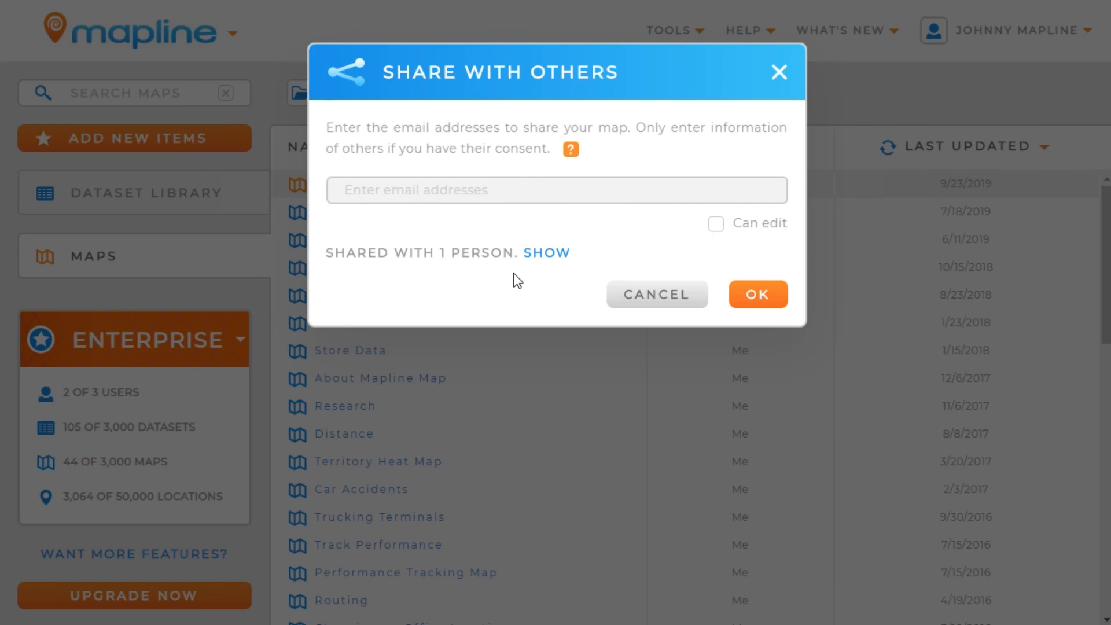